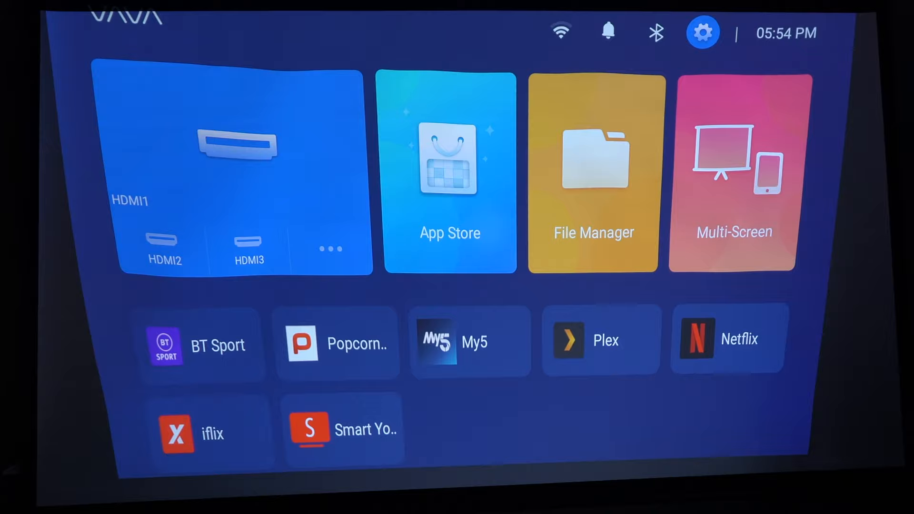
Step: Select the gear icon to reach Network, Source, Display, Sound, General, Bluetooth and Others
click(702, 33)
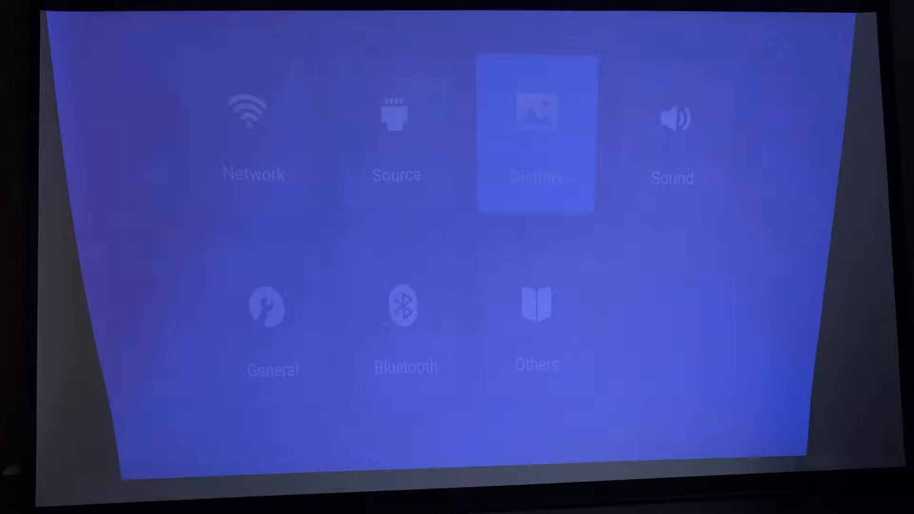